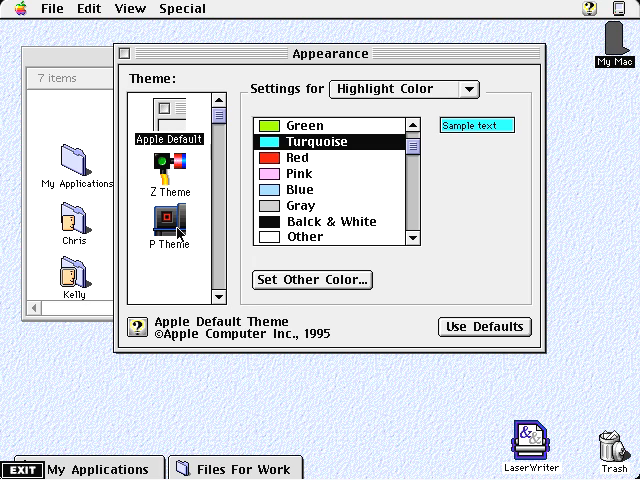
Step: Apply the P Theme appearance and close the Appearance window
left_click(170, 237)
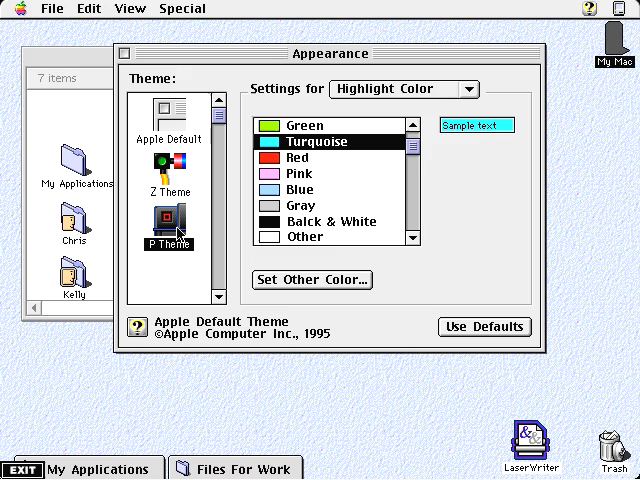
left_click(168, 228)
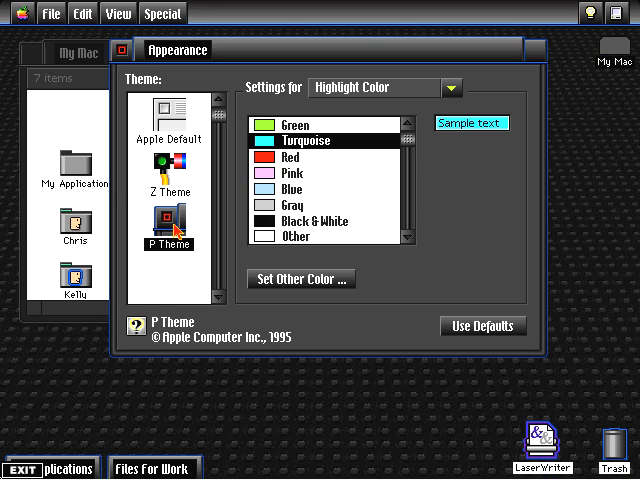
left_click(119, 50)
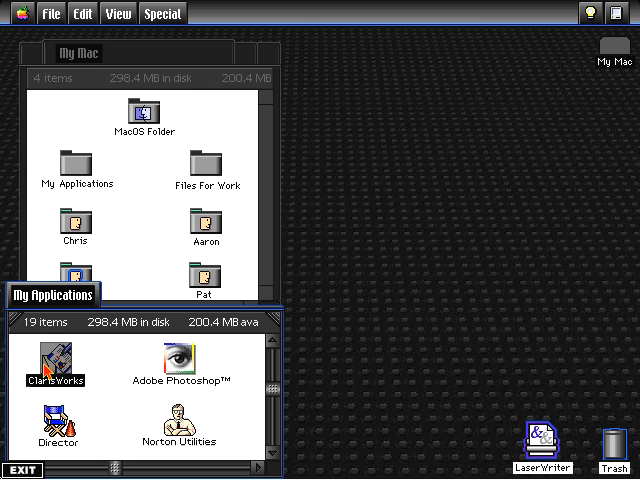
Step: Launch ClarisWorks and create a blank word processing document, Untitled 1
double_click(53, 360)
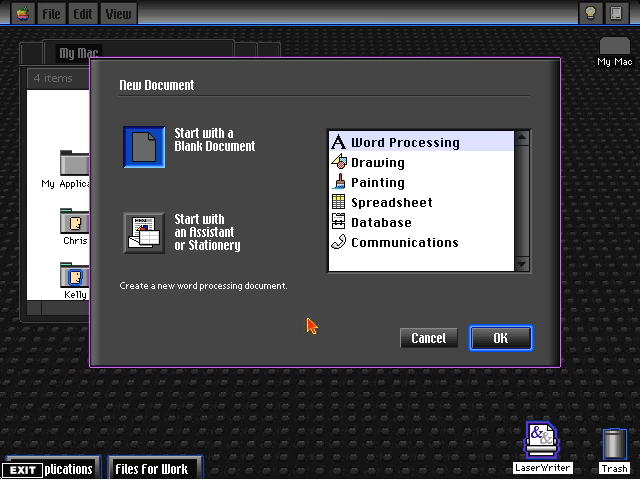
mouse_move(520, 341)
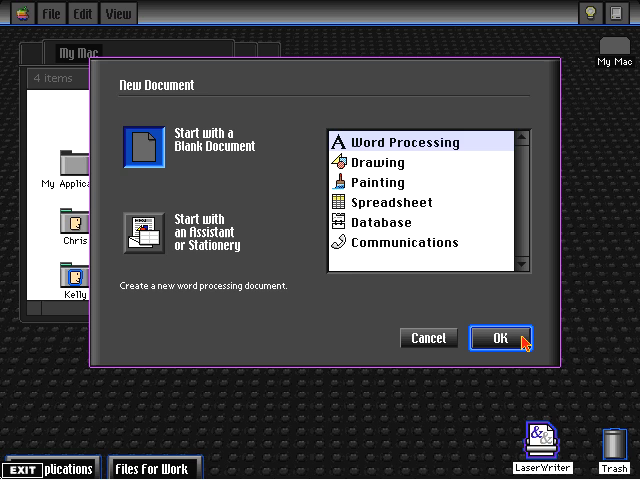
left_click(500, 338)
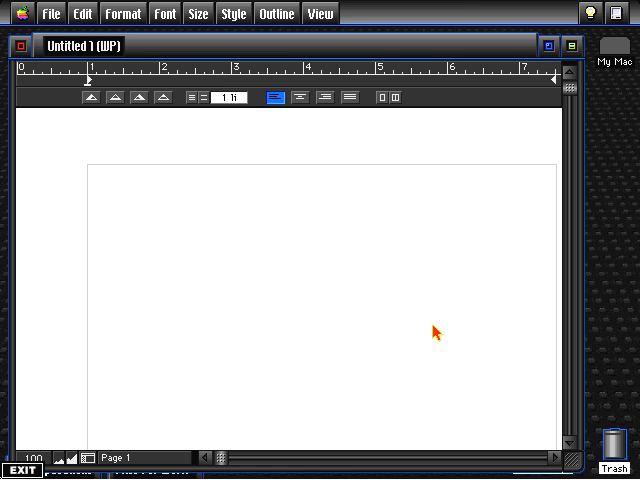
mouse_move(68, 20)
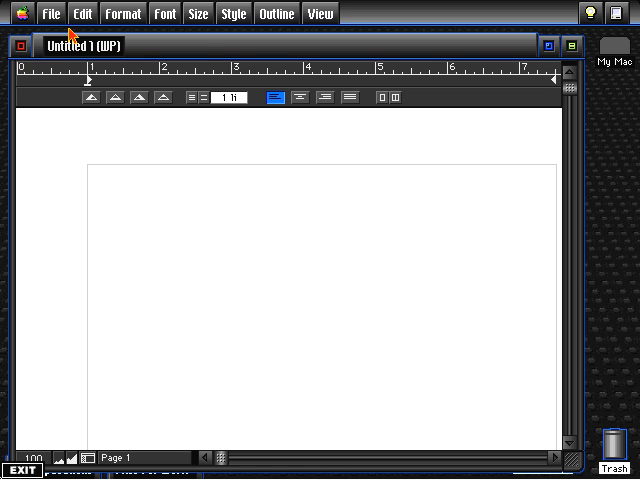
left_click(51, 12)
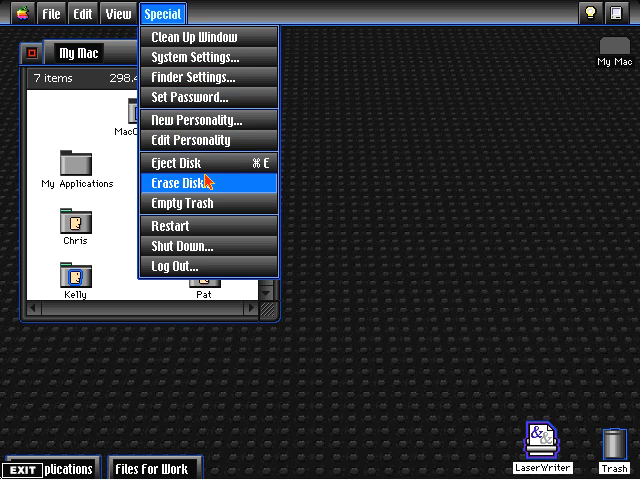
mouse_move(268, 272)
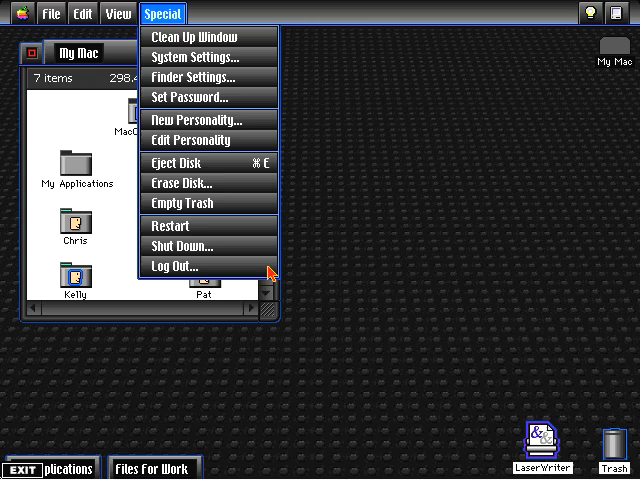
Step: Choose Log Out from the Special menu to leave the current personality
left_click(179, 265)
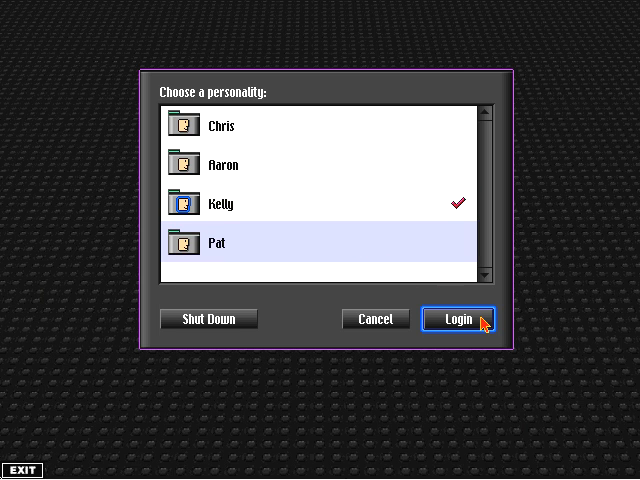
Step: Log in as Pat from the Choose a personality dialog
left_click(459, 318)
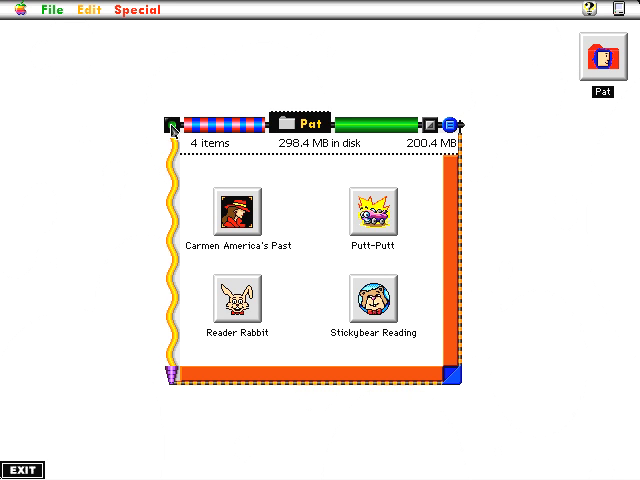
Step: Close Pat's games folder window and browse the simplified Edit and Special menus
left_click(50, 9)
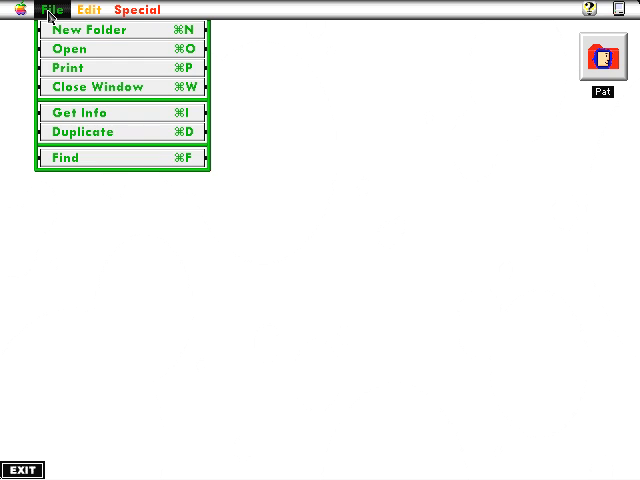
left_click(91, 9)
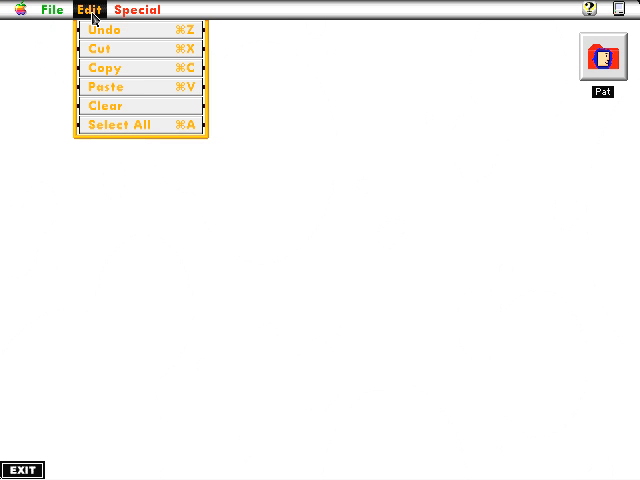
left_click(137, 9)
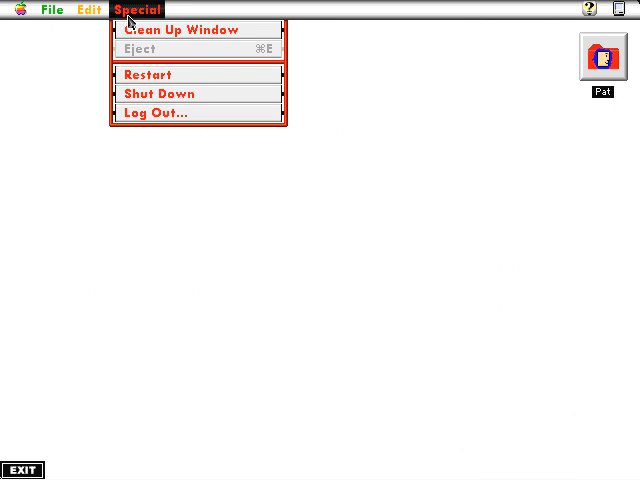